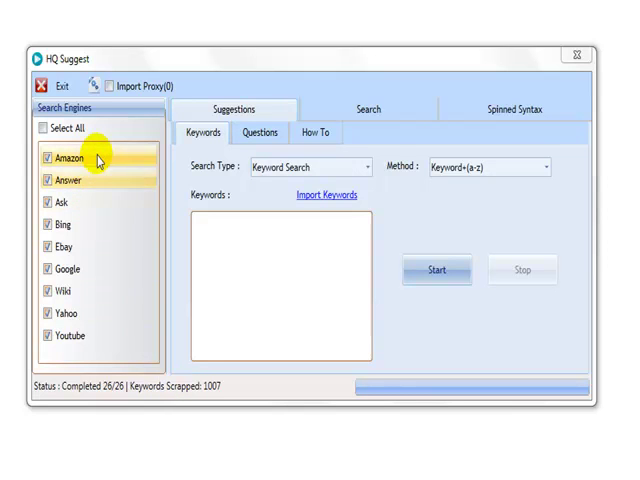
{"action": "mouse_move", "coordinate": [88, 336]}
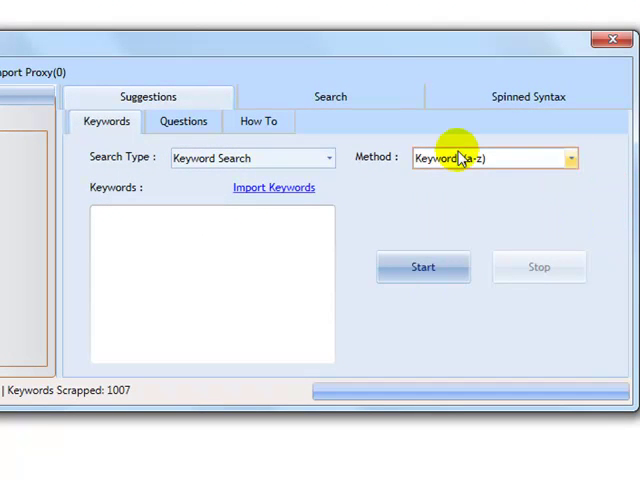
Switch to the Questions sub-tab after reviewing the keyword Search Type and Method options
{"action": "left_click", "coordinate": [184, 120]}
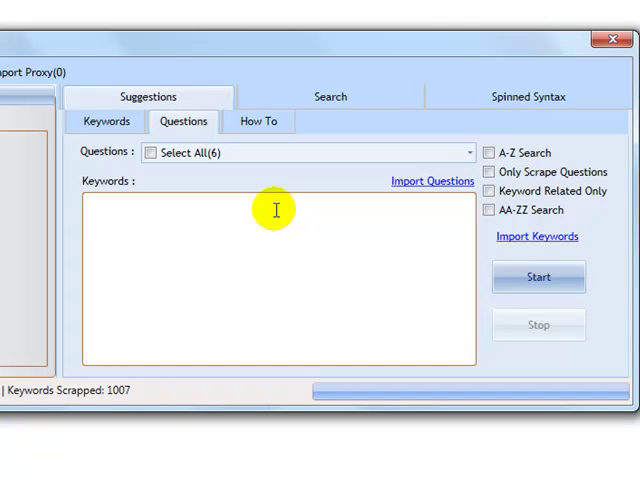
{"action": "mouse_move", "coordinate": [280, 210]}
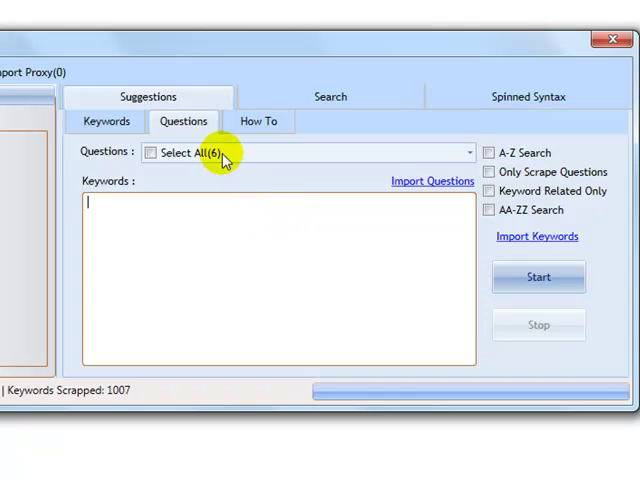
{"action": "mouse_move", "coordinate": [302, 200]}
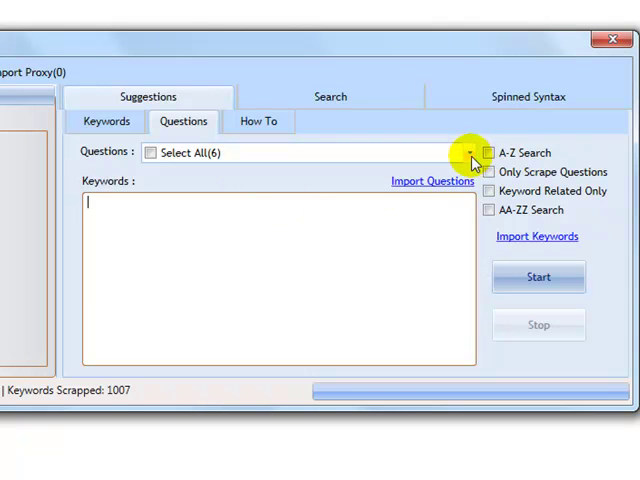
{"action": "left_click", "coordinate": [470, 152]}
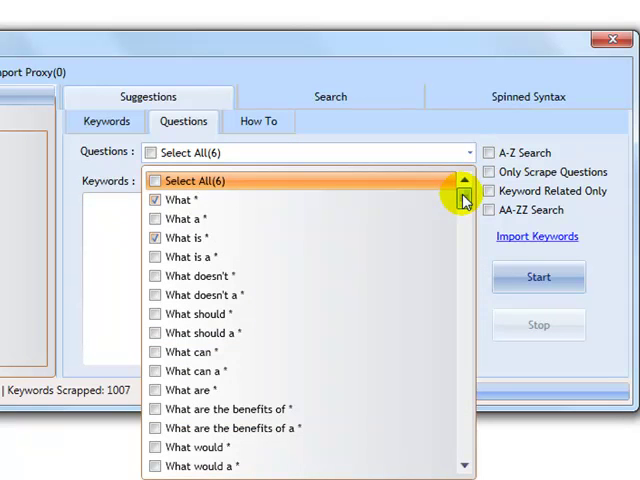
{"action": "scroll", "scroll_direction": "down", "scroll_amount": 3}
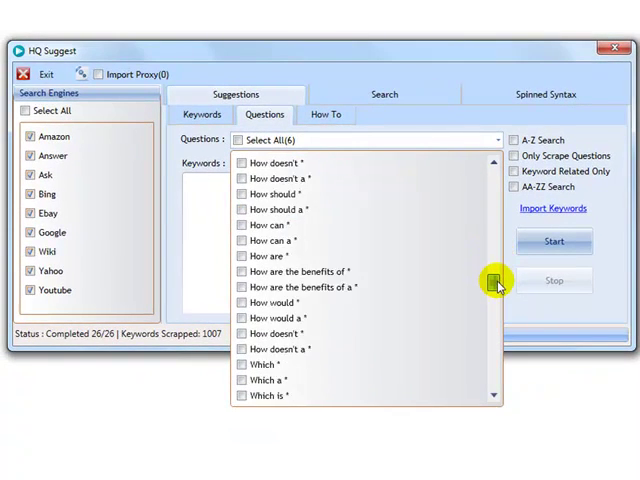
{"action": "scroll", "scroll_direction": "down", "scroll_amount": 3}
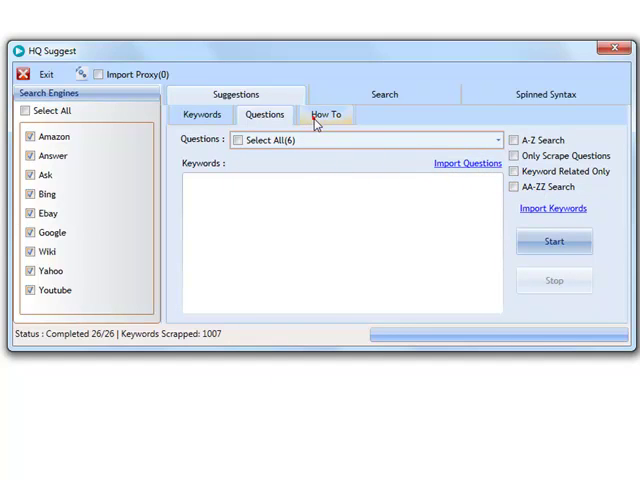
Switch to the How To sub-tab and browse the list of how-to templates
{"action": "left_click", "coordinate": [326, 114]}
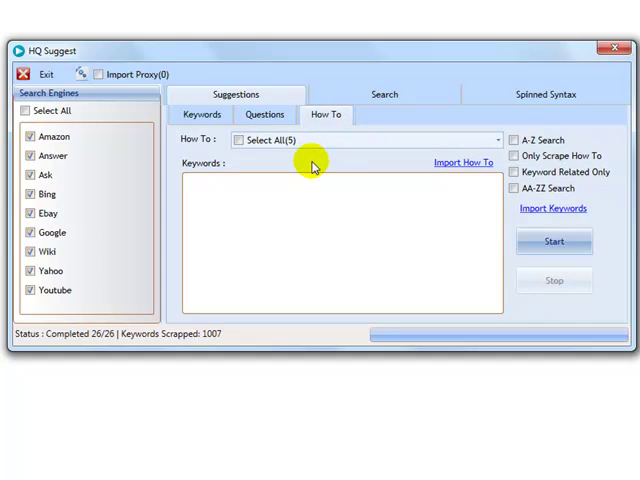
{"action": "mouse_move", "coordinate": [470, 176]}
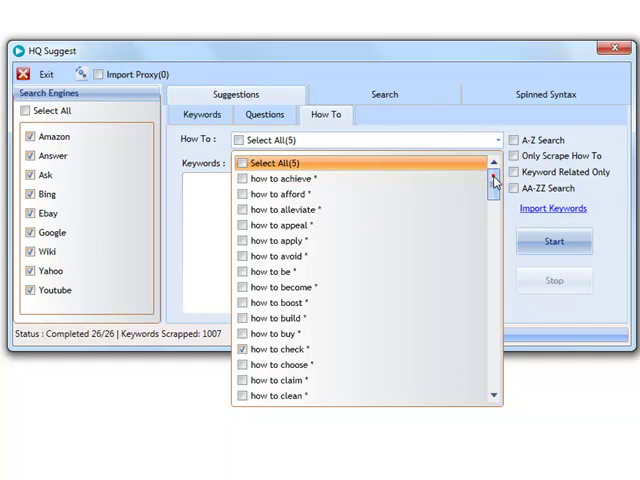
{"action": "left_click_drag", "start_coordinate": [492, 180], "coordinate": [492, 330]}
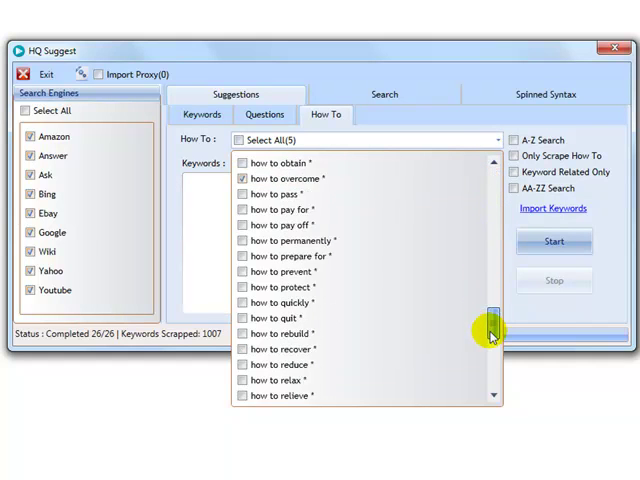
{"action": "scroll", "scroll_direction": "down", "scroll_amount": 3}
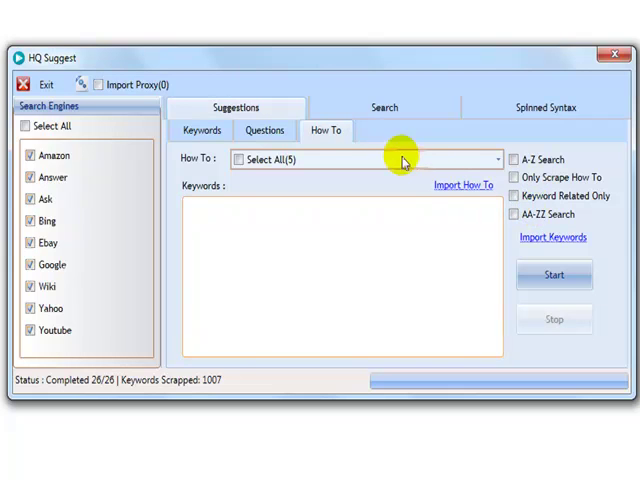
{"action": "left_click", "coordinate": [384, 108]}
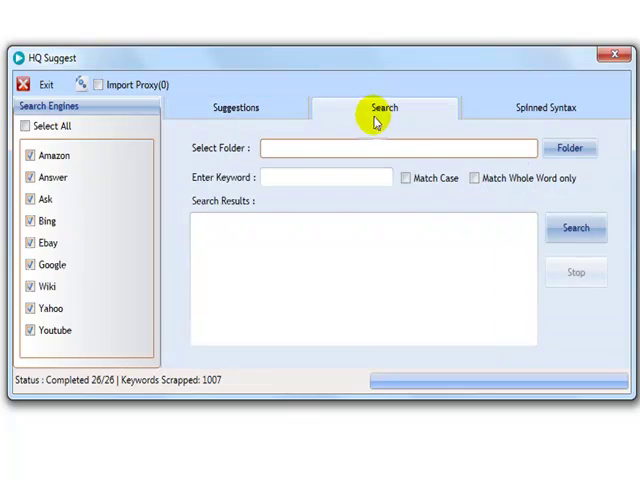
{"action": "left_click", "coordinate": [570, 148]}
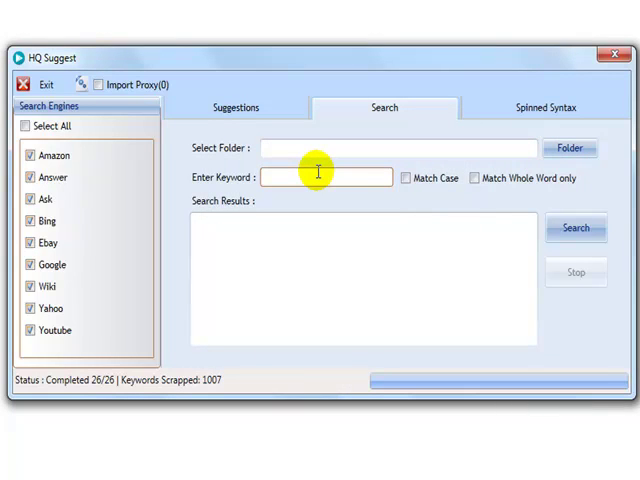
{"action": "left_click", "coordinate": [544, 108]}
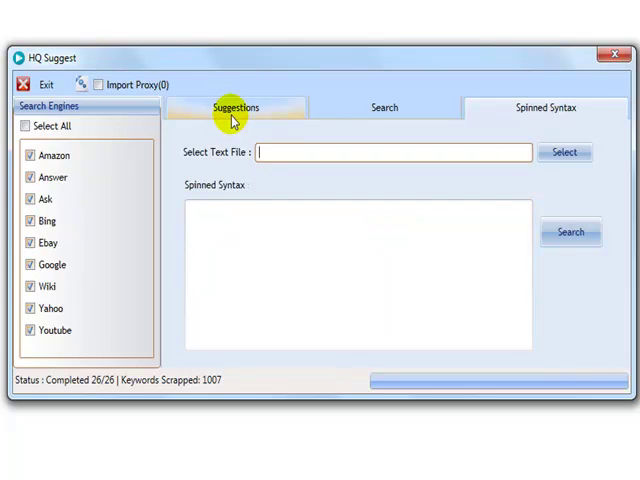
{"action": "left_click", "coordinate": [234, 108]}
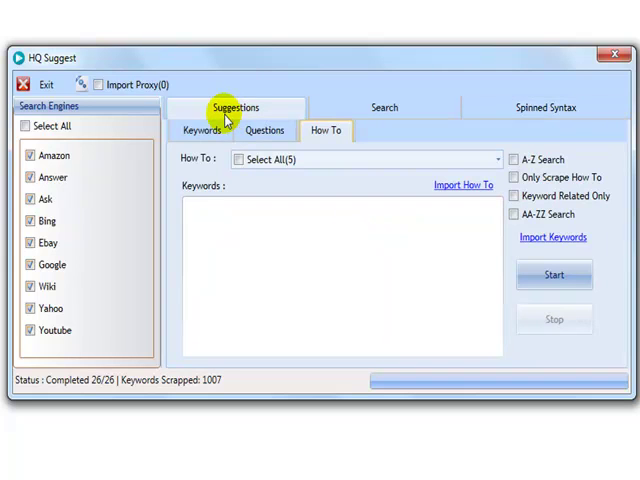
Return to the Keywords sub-tab, keep Keyword Search as the search type and review the Method options
{"action": "left_click", "coordinate": [202, 130]}
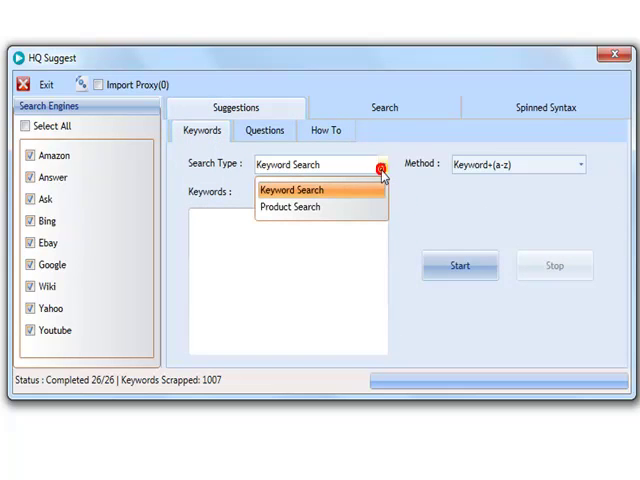
{"action": "left_click", "coordinate": [292, 208]}
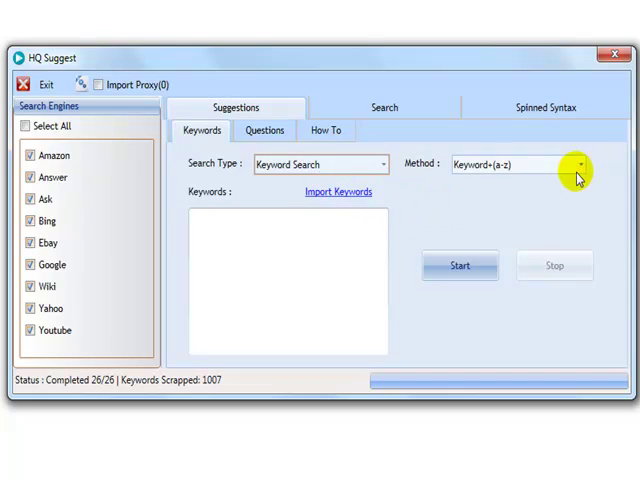
{"action": "left_click", "coordinate": [580, 164]}
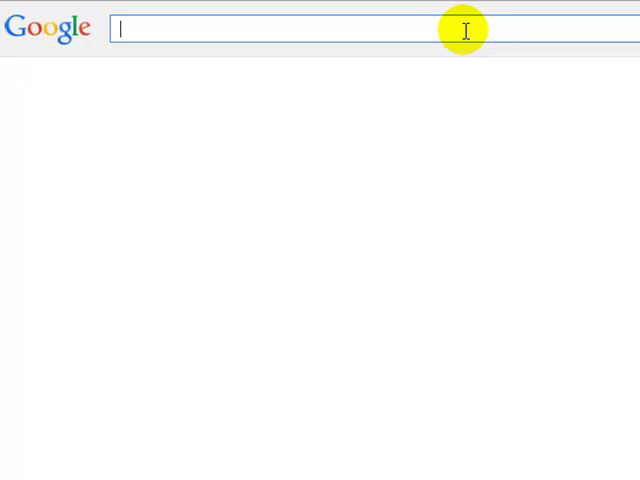
Search Google for weight loss and add letters after it to see the autocomplete suggestions
{"action": "type", "text": "weight l"}
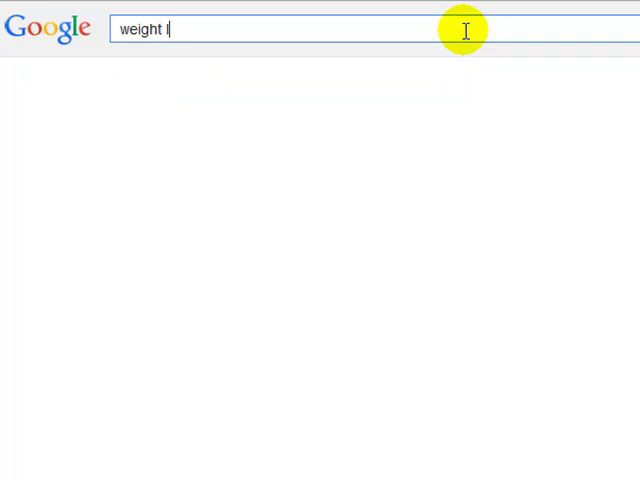
{"action": "type", "text": "oss"}
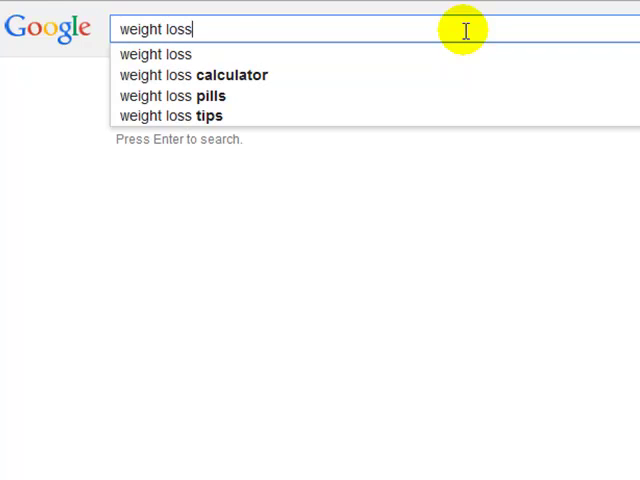
{"action": "type", "text": "\" \""}
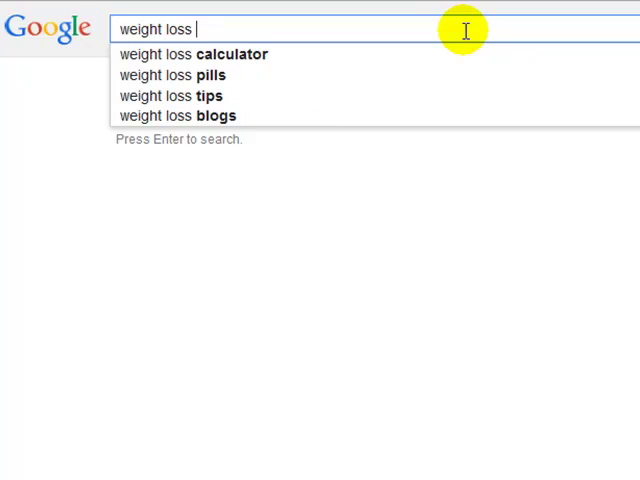
{"action": "left_click", "coordinate": [192, 54]}
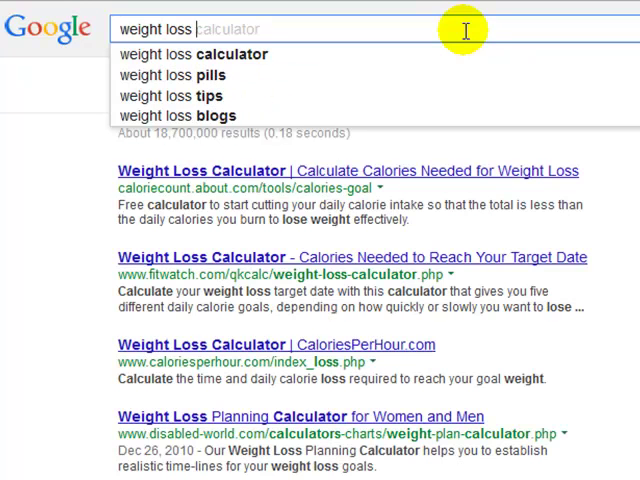
{"action": "type", "text": "e"}
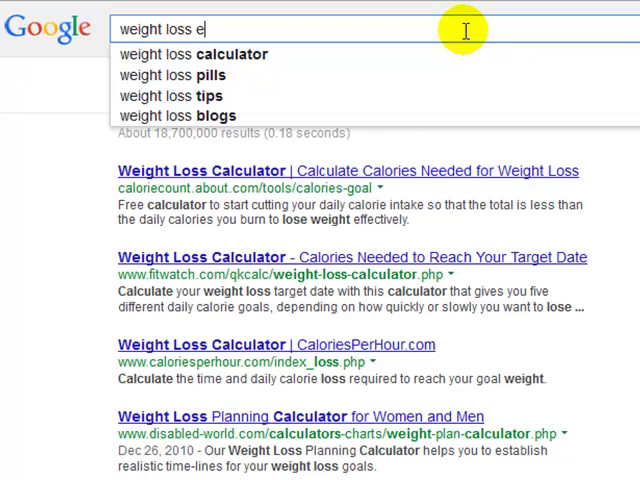
{"action": "type", "text": "g"}
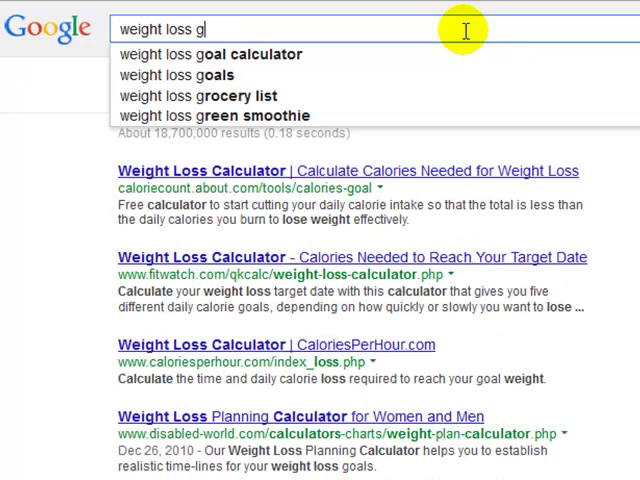
{"action": "key", "text": "BackSpace"}
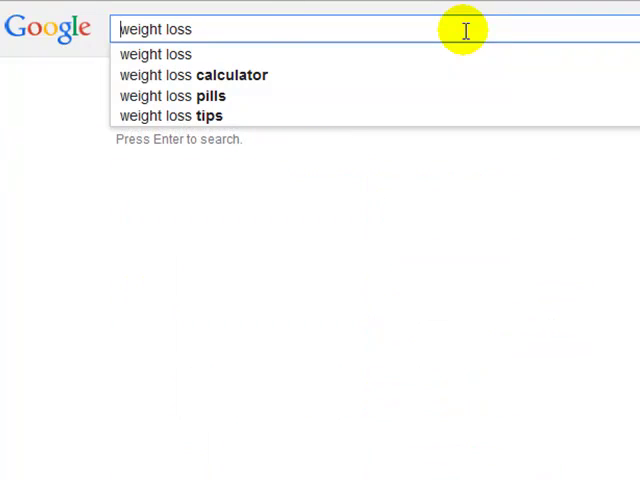
Add letters before weight loss, run the search and view the resulting autocomplete suggestions
{"action": "type", "text": "a"}
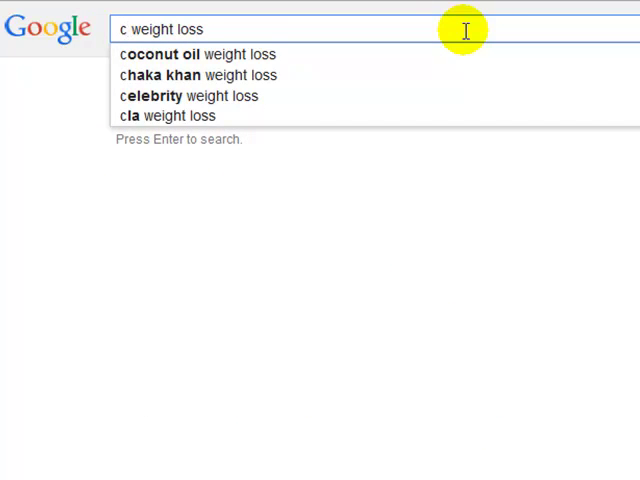
{"action": "key", "text": "BackSpace"}
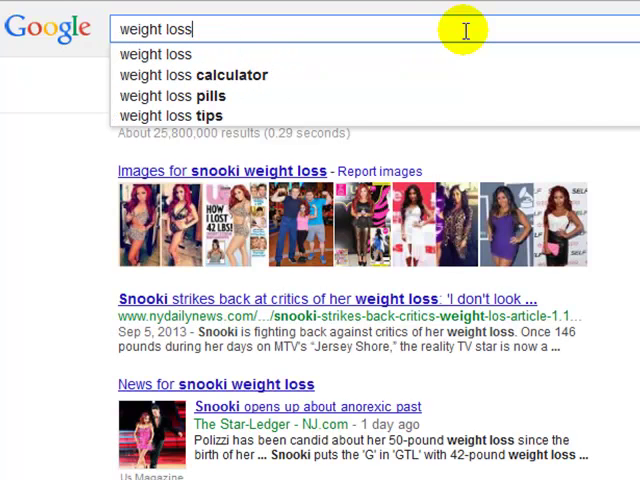
{"action": "type", "text": "ab"}
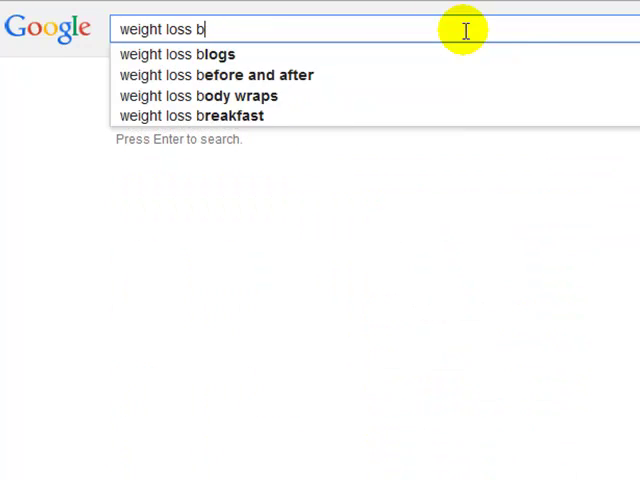
{"action": "key", "text": "enter"}
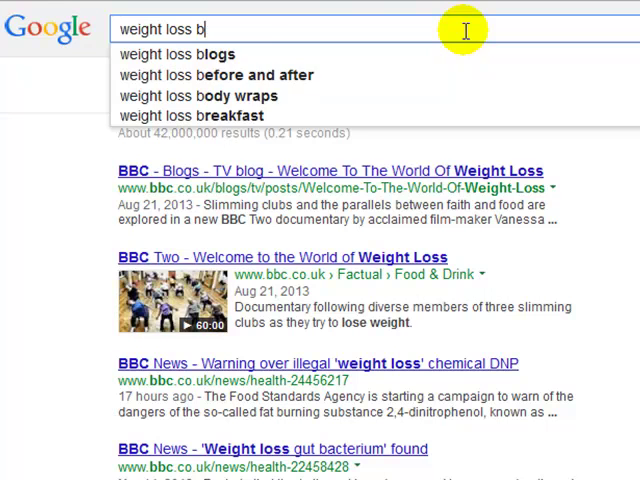
{"action": "key", "text": "Backspace"}
{"action": "type", "text": "aa "}
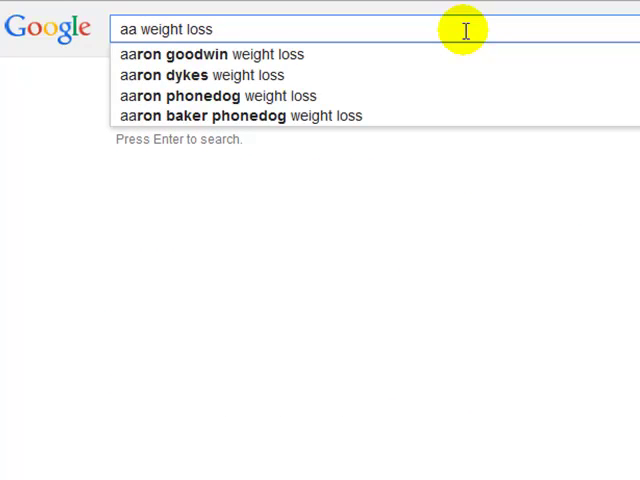
{"action": "key", "text": "Backspace"}
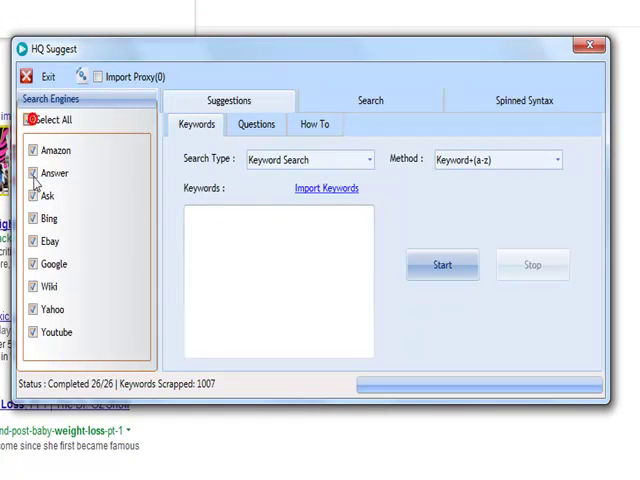
Scrape keyword suggestions for 'weight loss' and review the 401 collected keywords in the output file
{"action": "type", "text": "weight loss"}
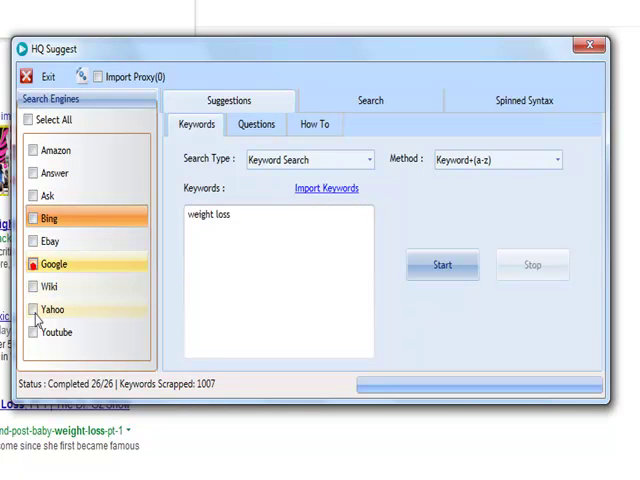
{"action": "left_click", "coordinate": [442, 264]}
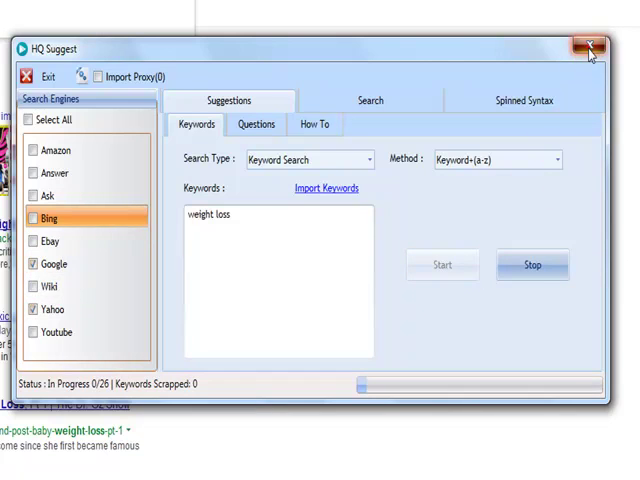
{"action": "left_click", "coordinate": [588, 48]}
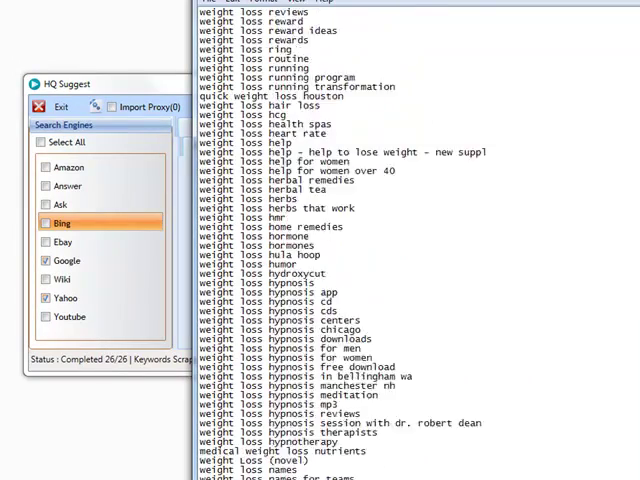
{"action": "scroll", "scroll_direction": "down", "scroll_amount": 3}
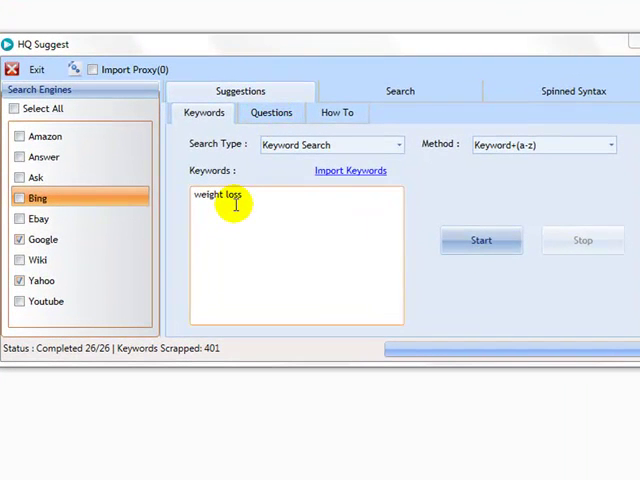
Enter 'weight loss' for question suggestions and review the question patterns such as What * and What is *
{"action": "left_click", "coordinate": [272, 112]}
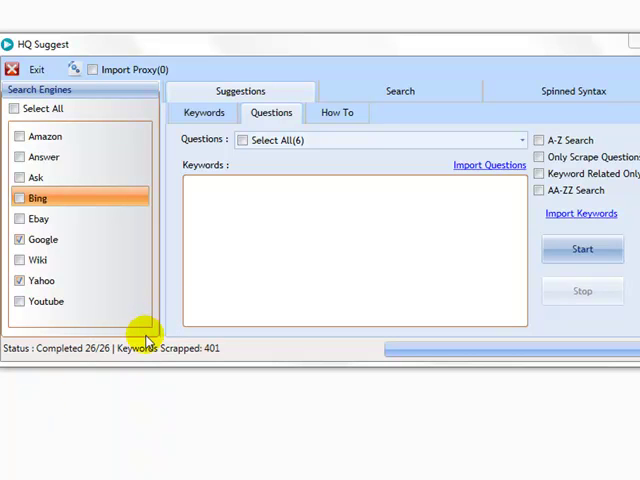
{"action": "mouse_move", "coordinate": [148, 336]}
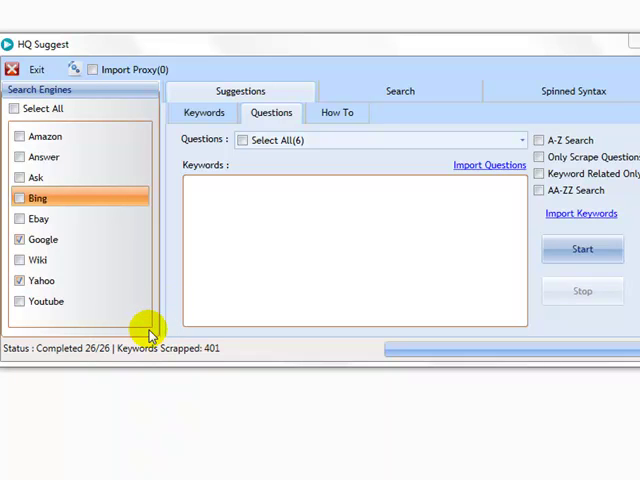
{"action": "type", "text": "weight loss"}
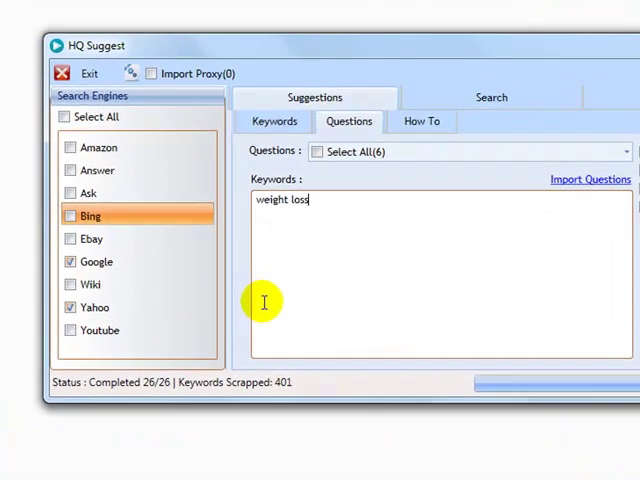
{"action": "left_click", "coordinate": [628, 152]}
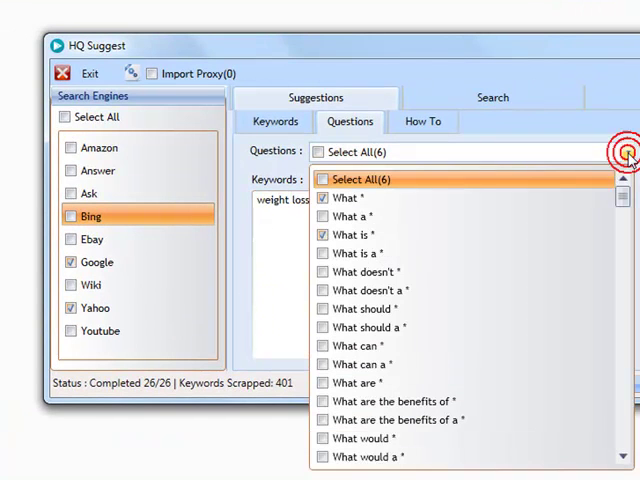
{"action": "scroll", "scroll_direction": "down", "scroll_amount": 3}
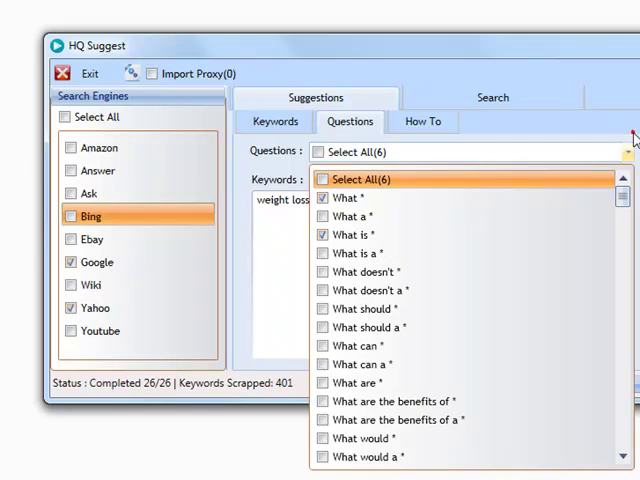
{"action": "left_click", "coordinate": [628, 152]}
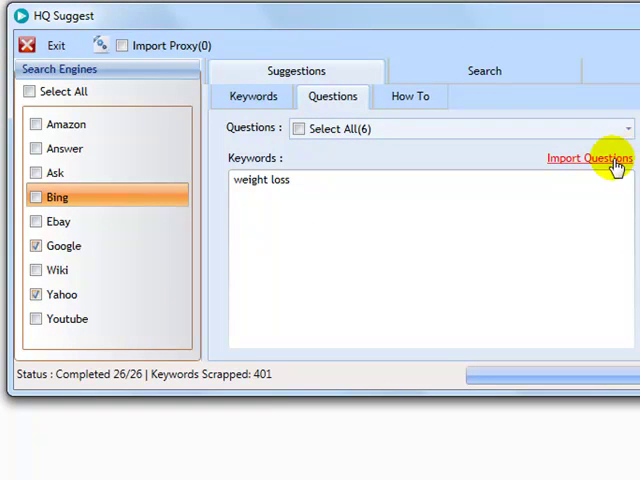
Cancel the Import Questions dialog, scrape question suggestions for weight loss and check the results
{"action": "left_click", "coordinate": [590, 158]}
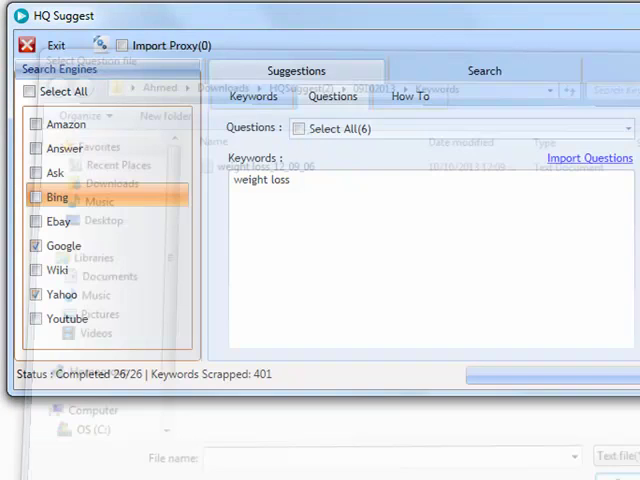
{"action": "left_click", "coordinate": [628, 128]}
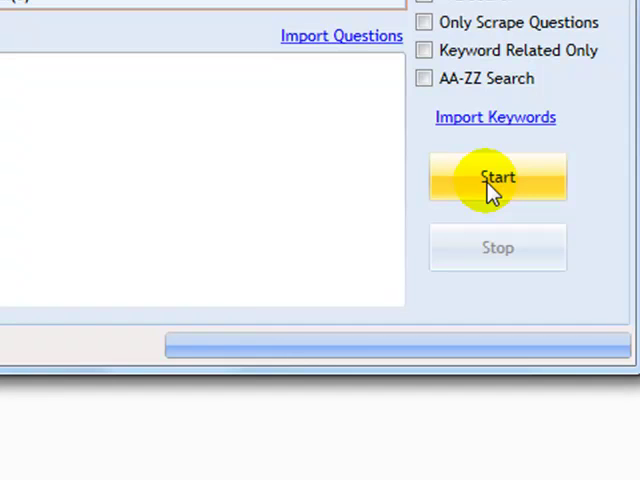
{"action": "left_click", "coordinate": [496, 176]}
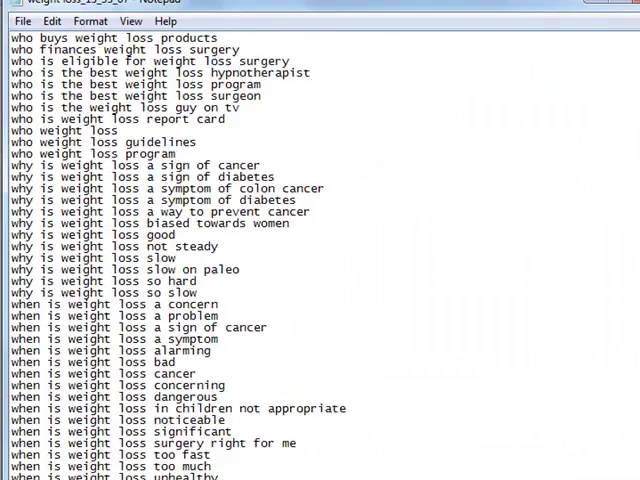
{"action": "scroll", "scroll_direction": "down", "scroll_amount": 3}
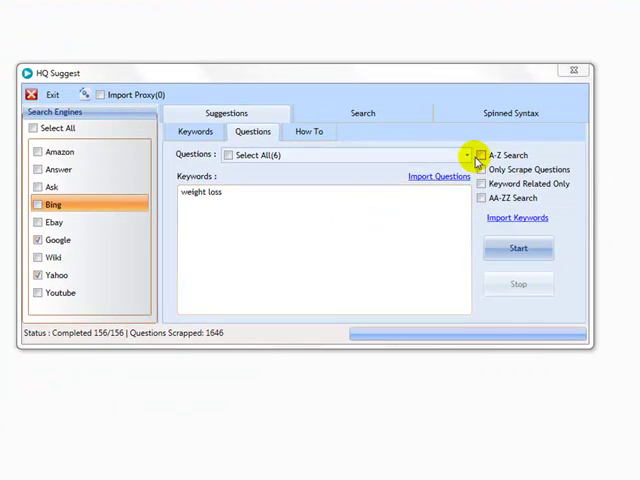
Rerun the question scrape with A–Z Search enabled and browse the 1634 collected questions
{"action": "left_click", "coordinate": [480, 156]}
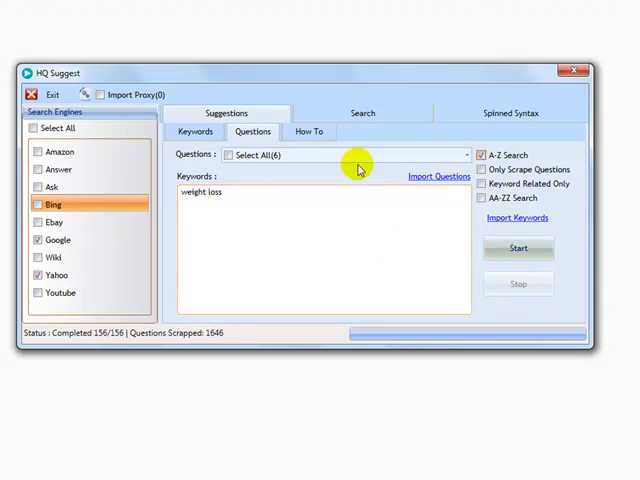
{"action": "mouse_move", "coordinate": [518, 246]}
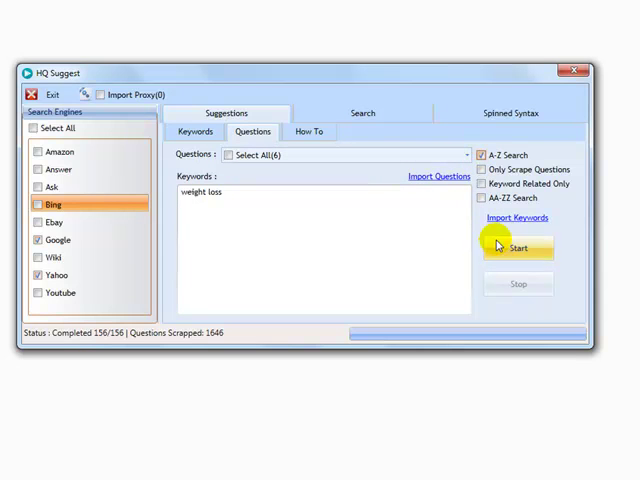
{"action": "left_click", "coordinate": [518, 246]}
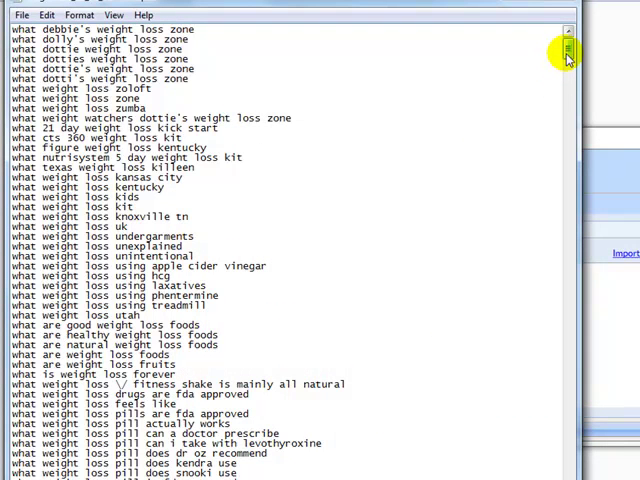
{"action": "scroll", "scroll_direction": "down", "scroll_amount": 3}
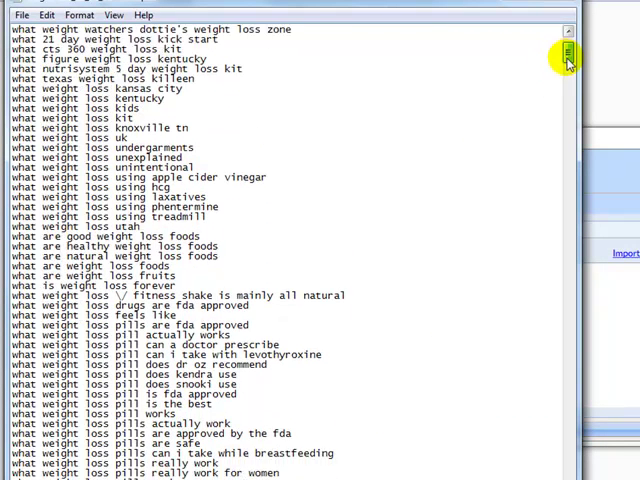
{"action": "scroll", "scroll_direction": "down", "scroll_amount": 3}
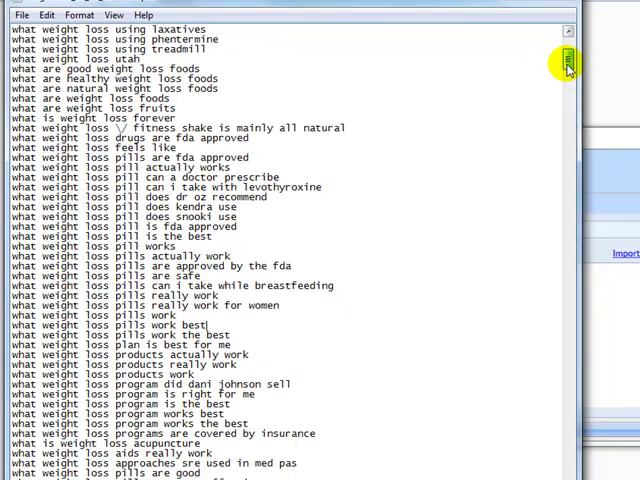
{"action": "scroll", "scroll_direction": "down", "scroll_amount": 3}
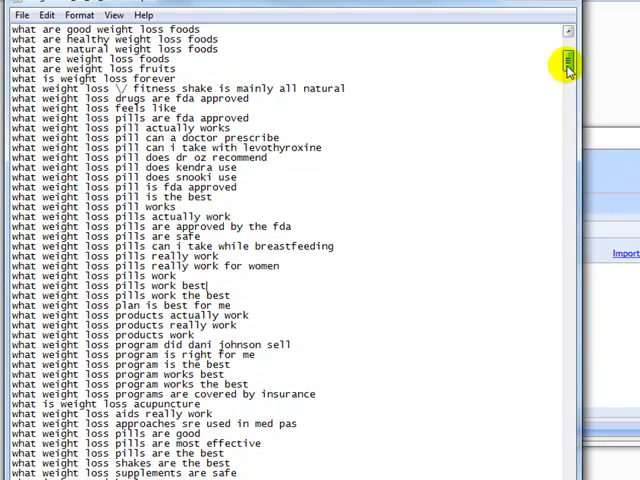
{"action": "scroll", "scroll_direction": "down", "scroll_amount": 3}
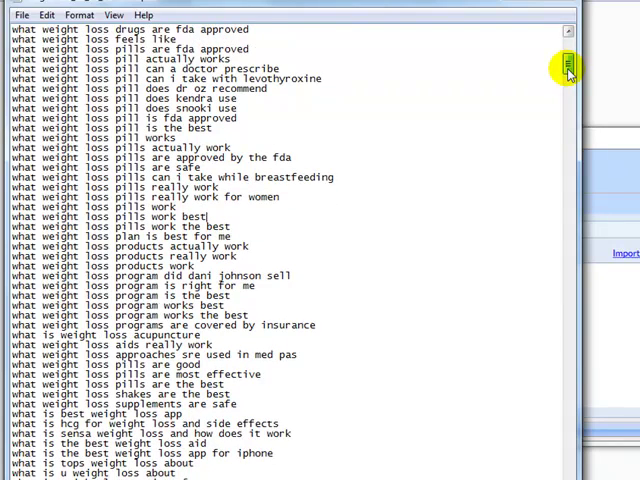
{"action": "scroll", "scroll_direction": "down", "scroll_amount": 3}
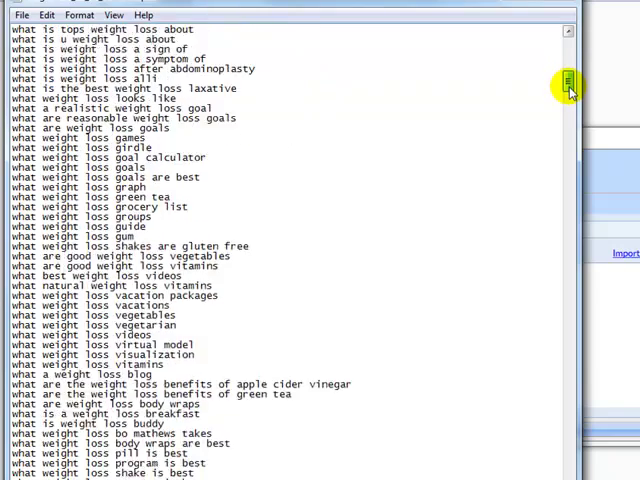
{"action": "scroll", "scroll_direction": "down", "scroll_amount": 3}
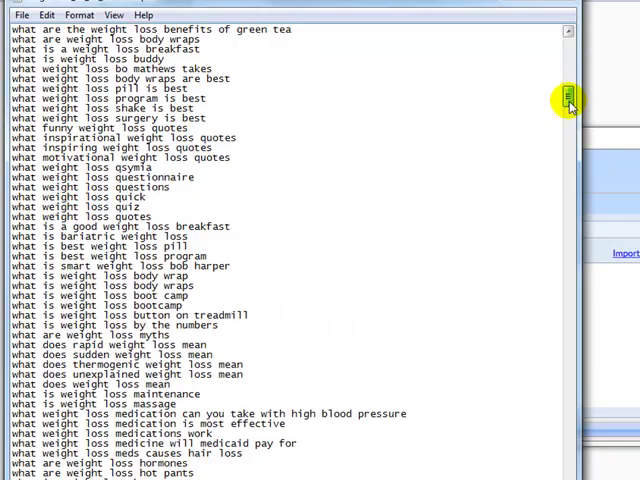
{"action": "scroll", "scroll_direction": "down", "scroll_amount": 3}
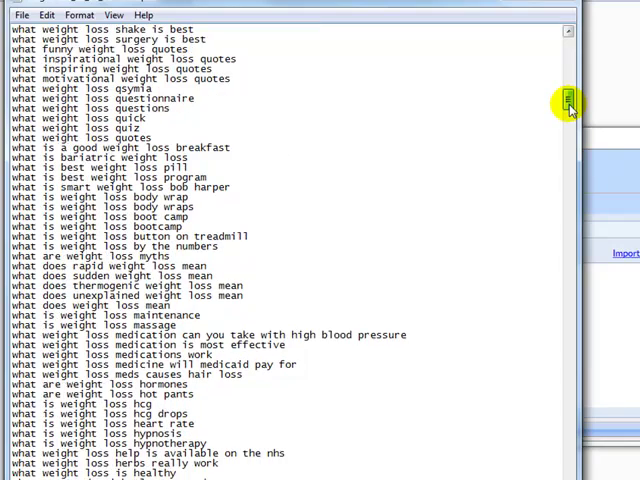
{"action": "scroll", "scroll_direction": "down", "scroll_amount": 3}
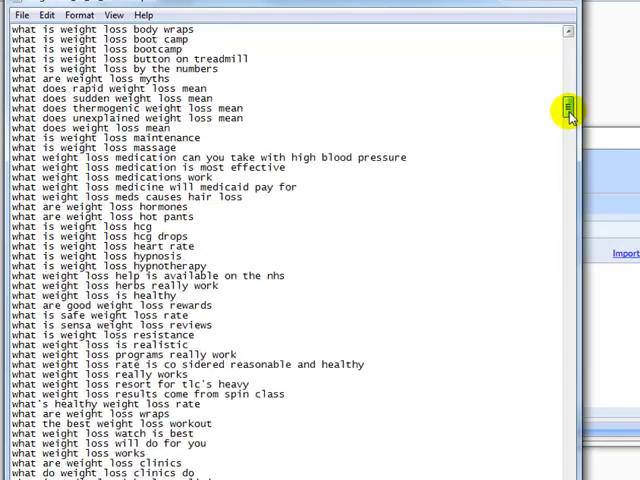
{"action": "scroll", "scroll_direction": "down", "scroll_amount": 3}
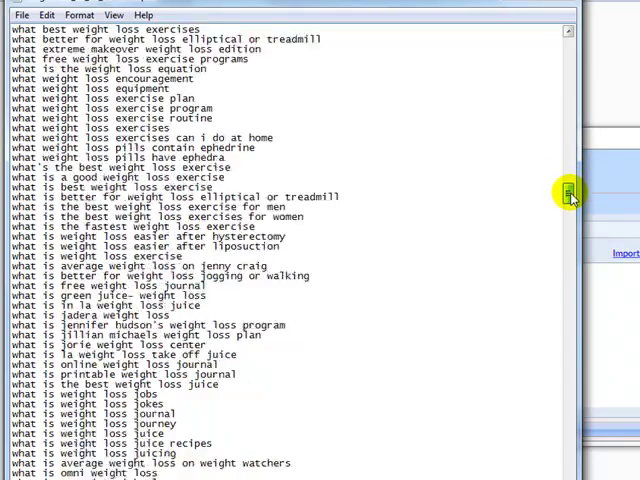
{"action": "scroll", "scroll_direction": "down", "scroll_amount": 3}
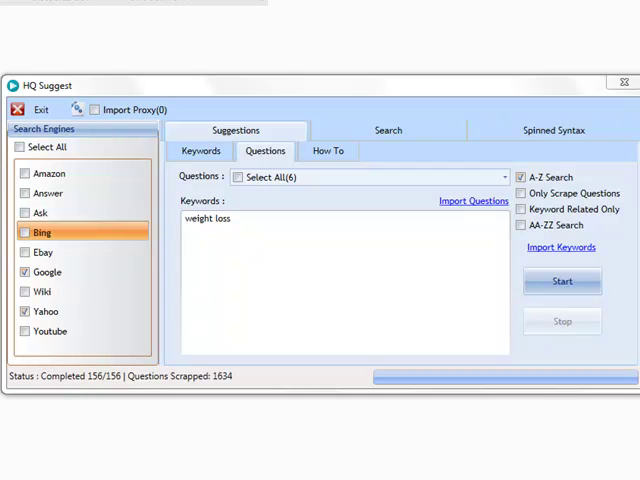
Enter 'weight loss' on the How To sub-tab and enable A-Z Search for the how-to scrape
{"action": "left_click", "coordinate": [504, 176]}
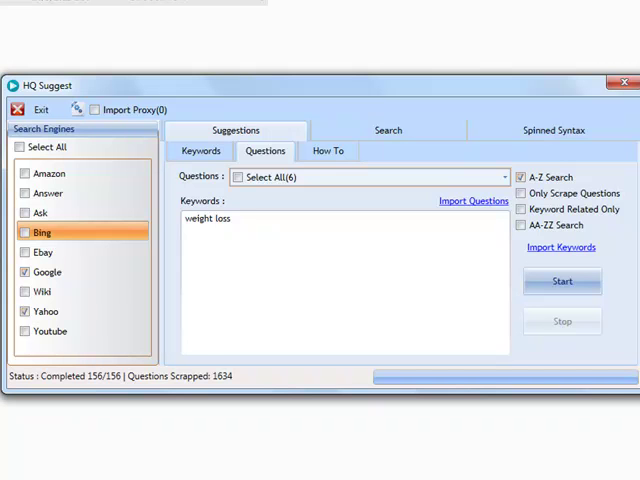
{"action": "left_click", "coordinate": [328, 152]}
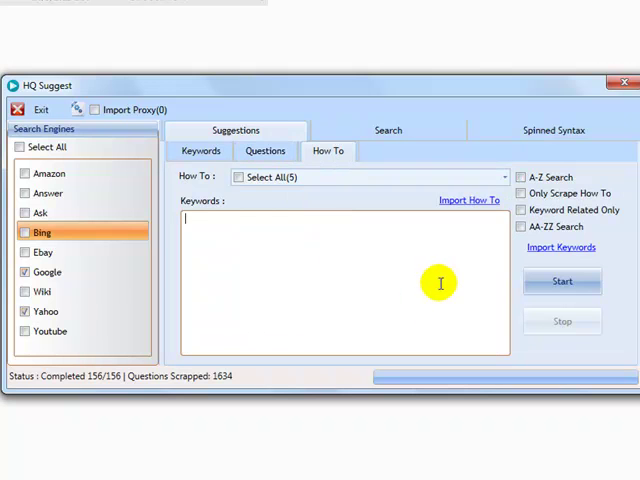
{"action": "mouse_move", "coordinate": [424, 280]}
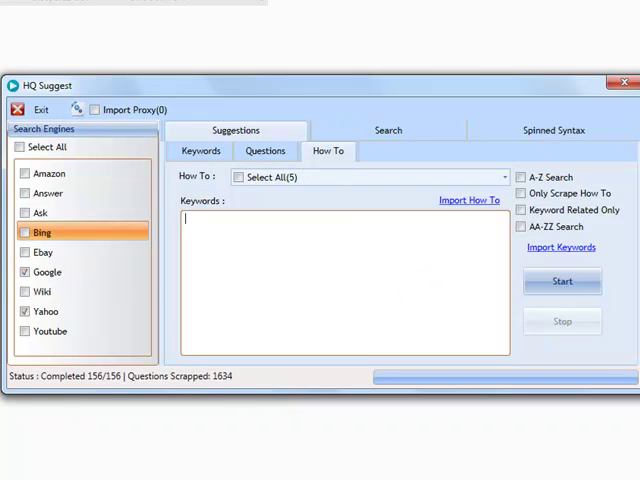
{"action": "mouse_move", "coordinate": [288, 448]}
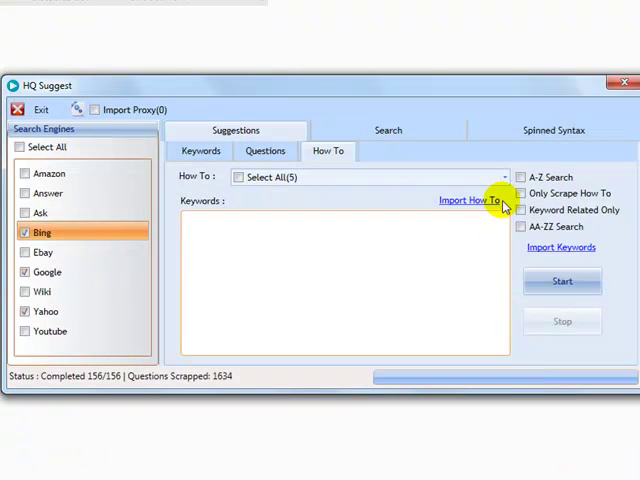
{"action": "mouse_move", "coordinate": [550, 236]}
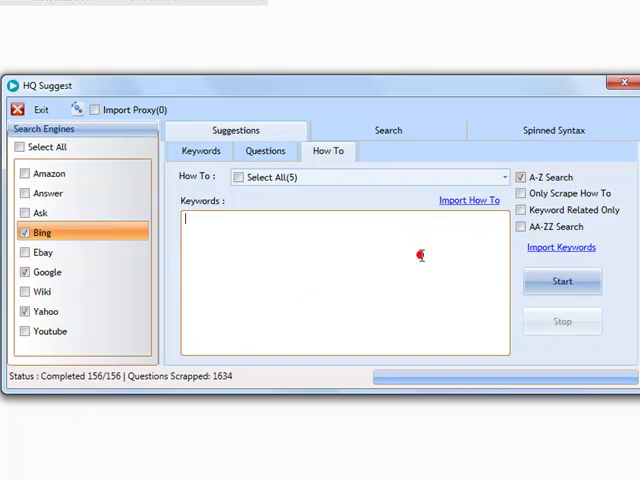
{"action": "type", "text": "weight loss"}
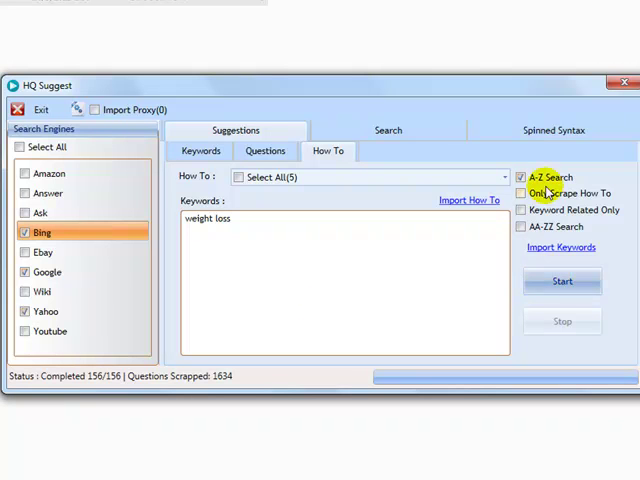
{"action": "left_click", "coordinate": [562, 280]}
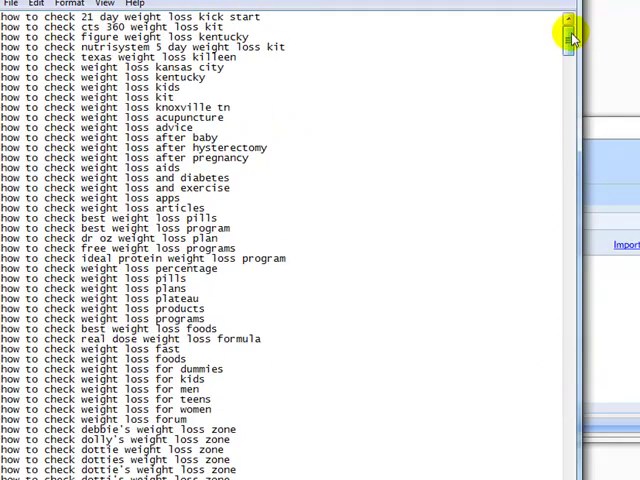
{"action": "mouse_move", "coordinate": [436, 218]}
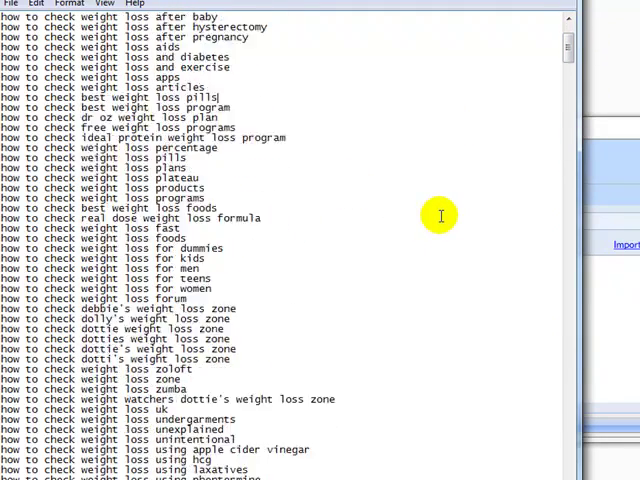
{"action": "scroll", "scroll_direction": "down", "scroll_amount": 3}
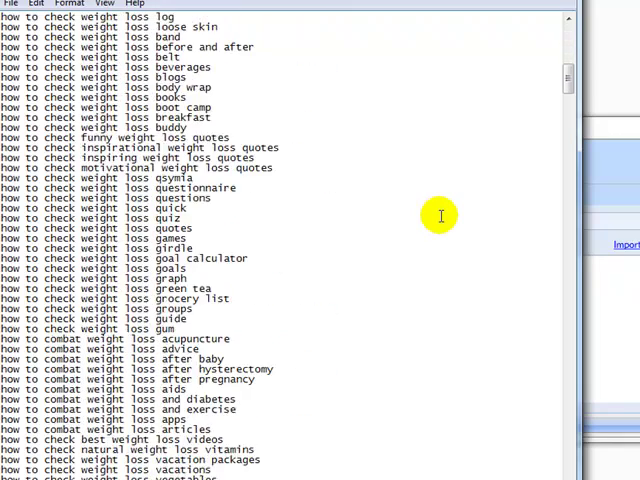
{"action": "scroll", "scroll_direction": "down", "scroll_amount": 3}
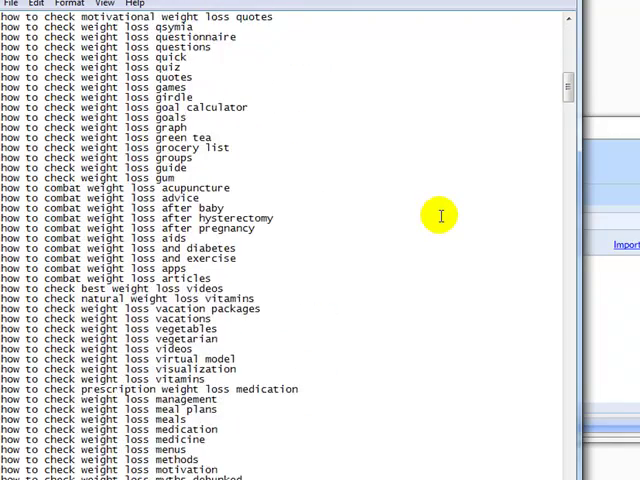
{"action": "scroll", "scroll_direction": "down", "scroll_amount": 3}
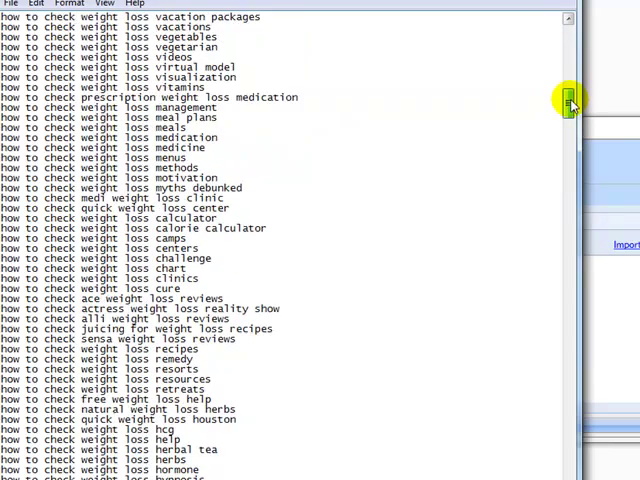
{"action": "scroll", "scroll_direction": "up", "scroll_amount": 3}
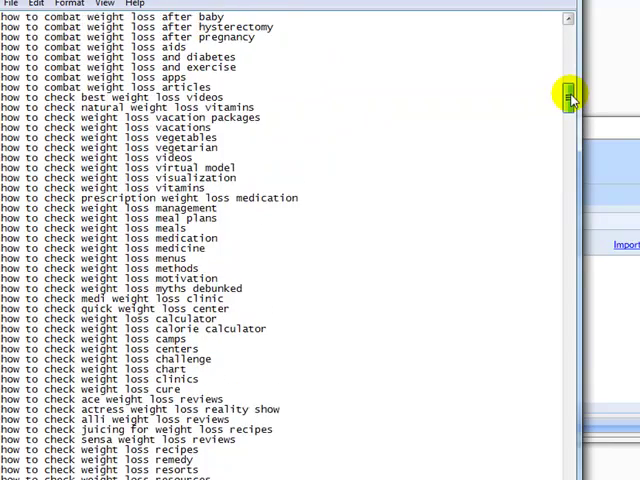
{"action": "scroll", "scroll_direction": "down", "scroll_amount": 3}
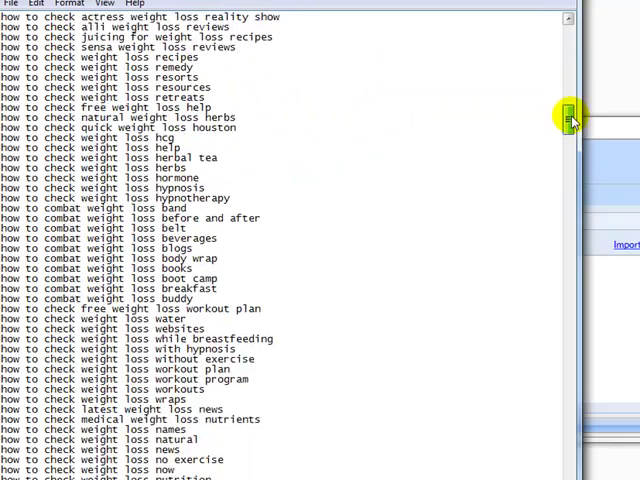
{"action": "scroll", "scroll_direction": "down", "scroll_amount": 3}
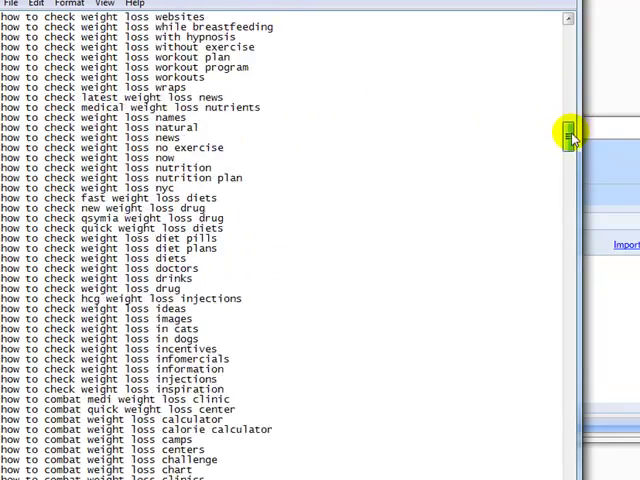
{"action": "scroll", "scroll_direction": "down", "scroll_amount": 3}
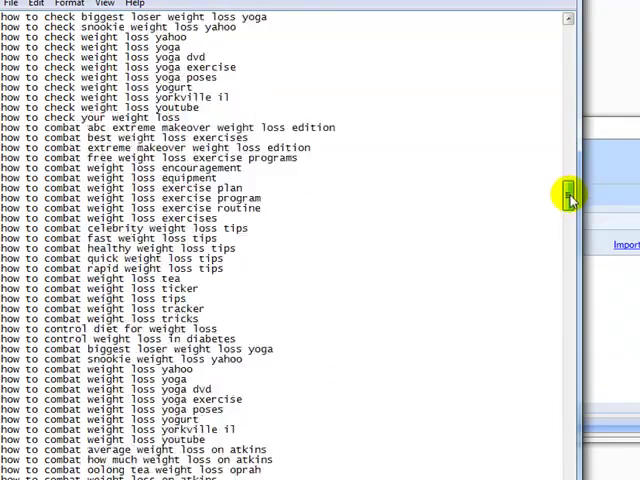
{"action": "left_click_drag", "start_coordinate": [570, 196], "coordinate": [570, 310]}
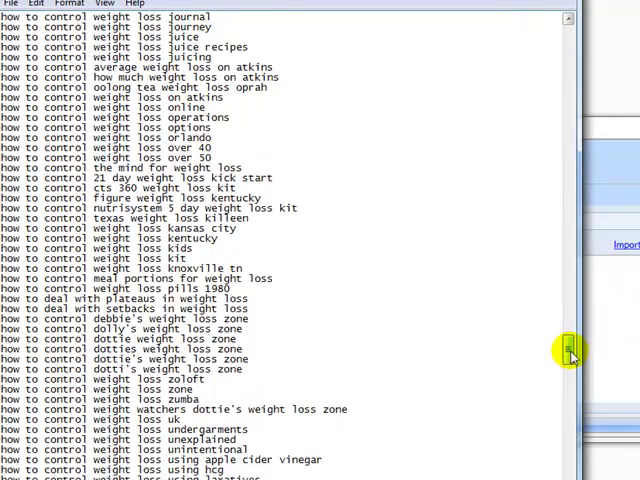
{"action": "scroll", "scroll_direction": "down", "scroll_amount": 3}
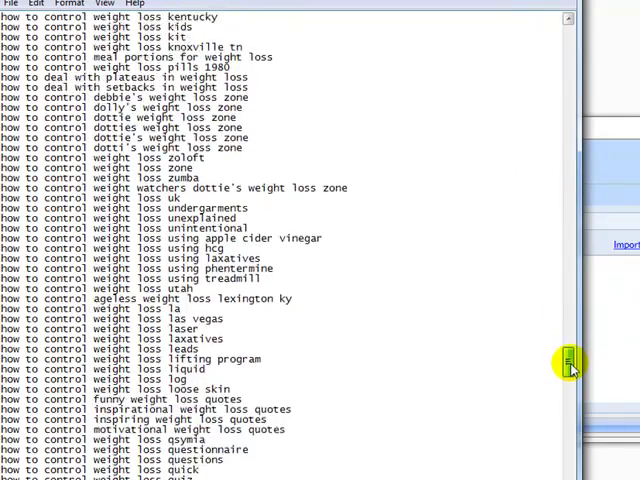
{"action": "scroll", "scroll_direction": "down", "scroll_amount": 3}
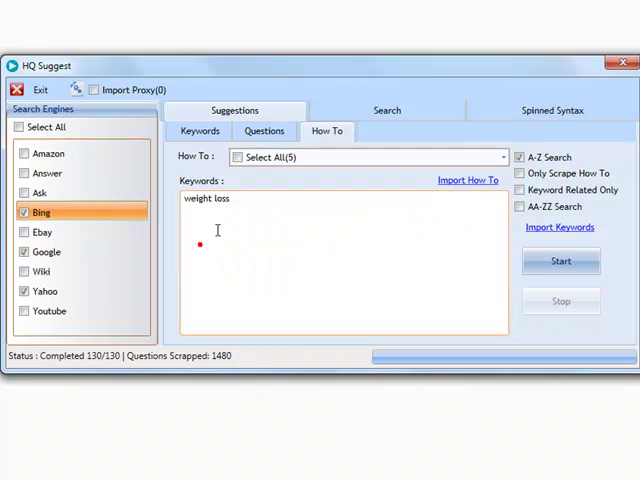
Clear the weight loss keyword and start a general how-to scrape with no keyword
{"action": "double_click", "coordinate": [204, 198]}
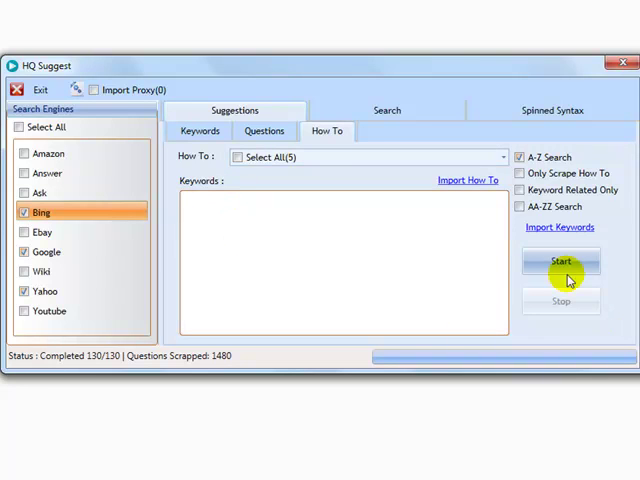
{"action": "left_click", "coordinate": [560, 260]}
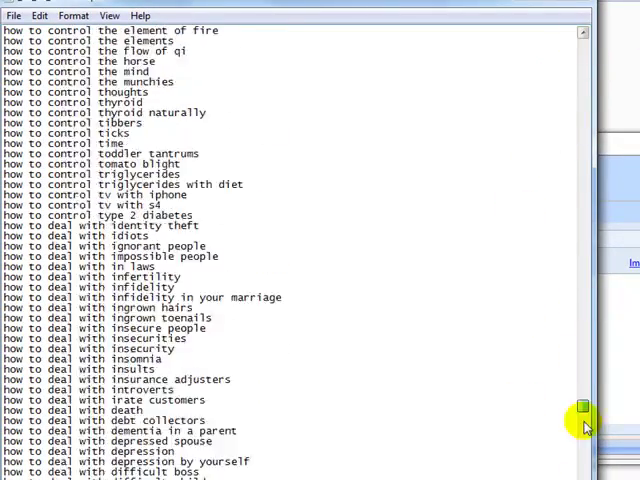
{"action": "left_click_drag", "start_coordinate": [582, 408], "coordinate": [582, 76]}
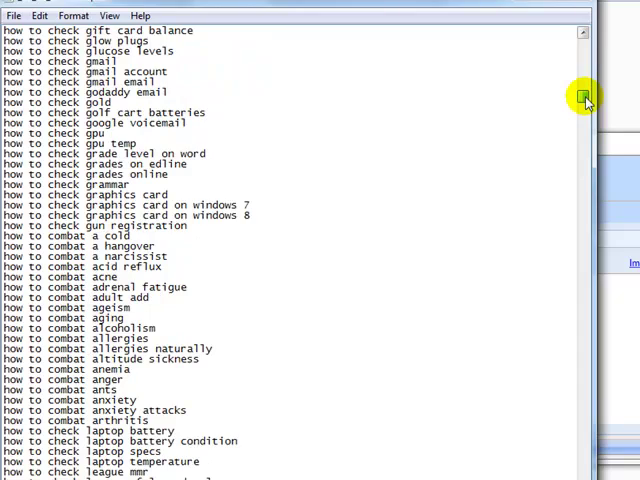
{"action": "left_click", "coordinate": [584, 100]}
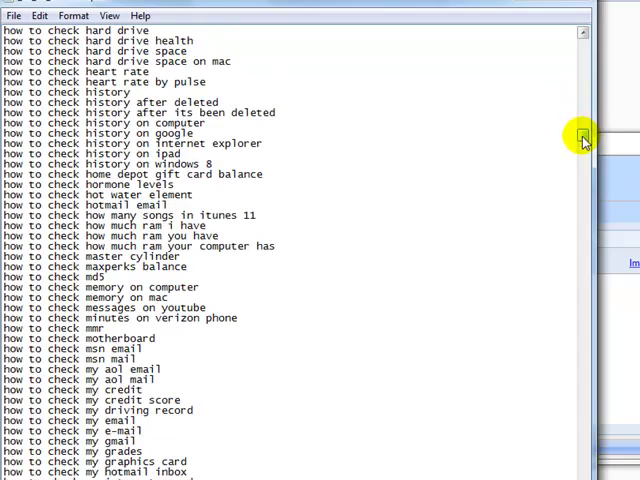
{"action": "scroll", "scroll_direction": "down", "scroll_amount": 3}
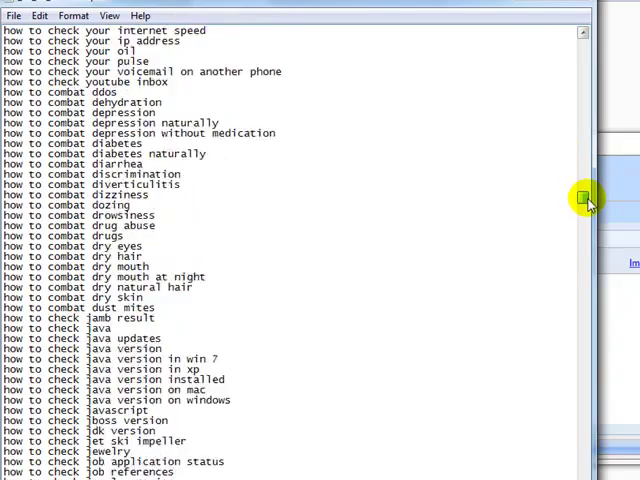
{"action": "scroll", "scroll_direction": "down", "scroll_amount": 3}
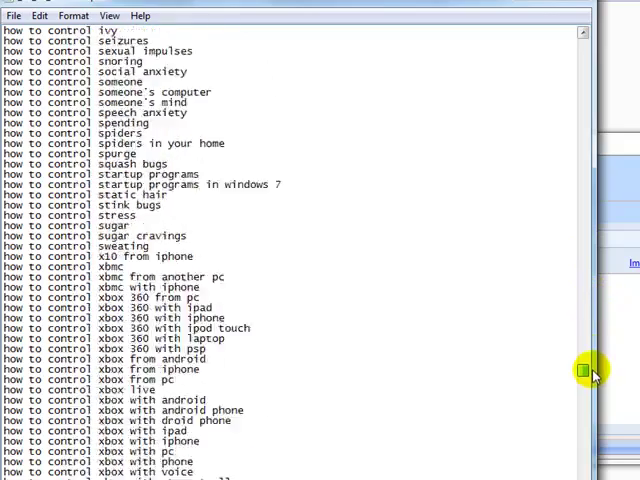
{"action": "left_click_drag", "start_coordinate": [582, 370], "coordinate": [582, 444]}
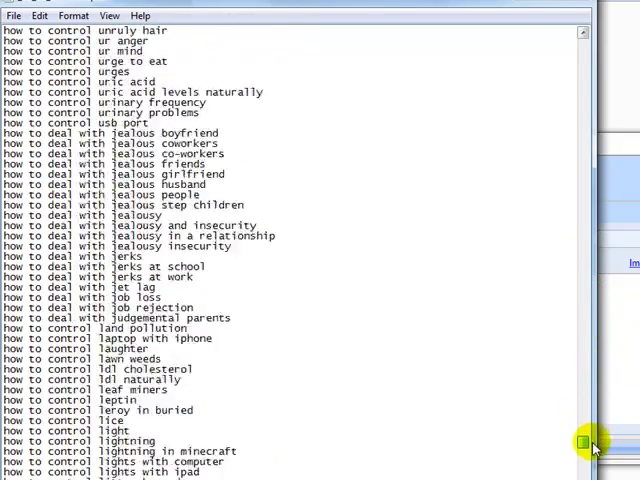
{"action": "scroll", "scroll_direction": "down", "scroll_amount": 3}
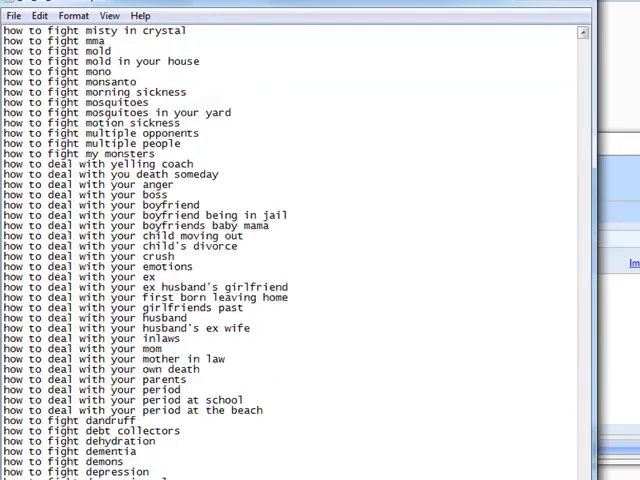
{"action": "scroll", "scroll_direction": "down", "scroll_amount": 3}
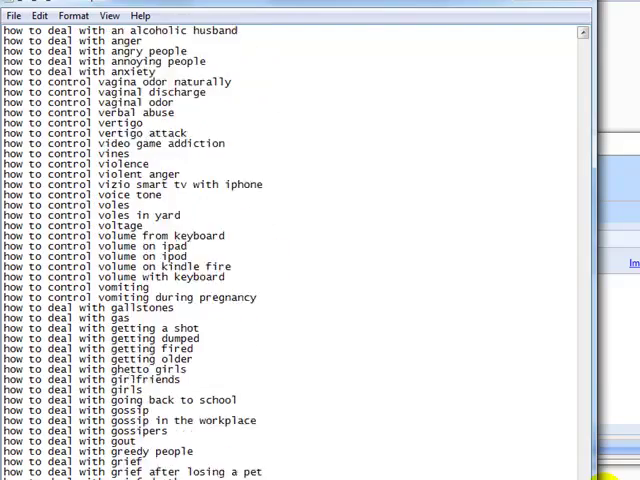
{"action": "scroll", "scroll_direction": "down", "scroll_amount": 3}
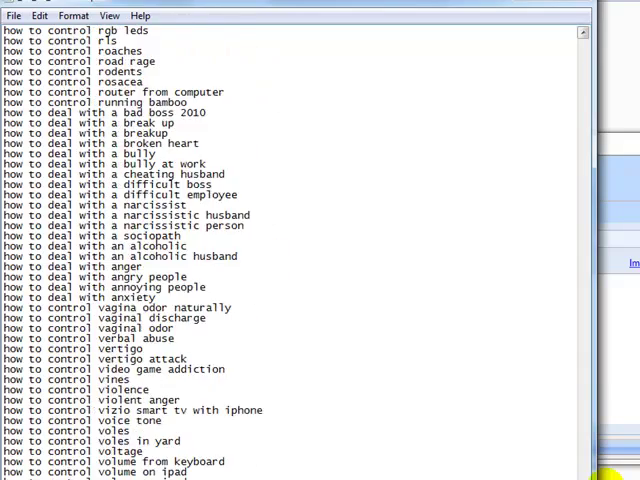
{"action": "scroll", "scroll_direction": "down", "scroll_amount": 3}
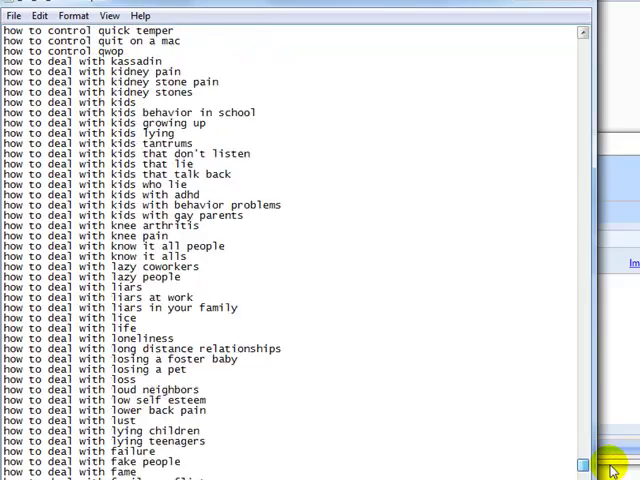
{"action": "scroll", "scroll_direction": "down", "scroll_amount": 3}
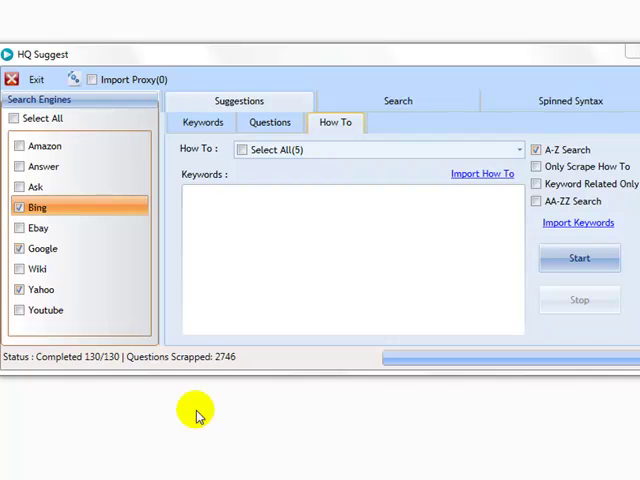
Search the scraped how-to files for 'how to check' and browse the 864 matching lines
{"action": "left_click", "coordinate": [396, 100]}
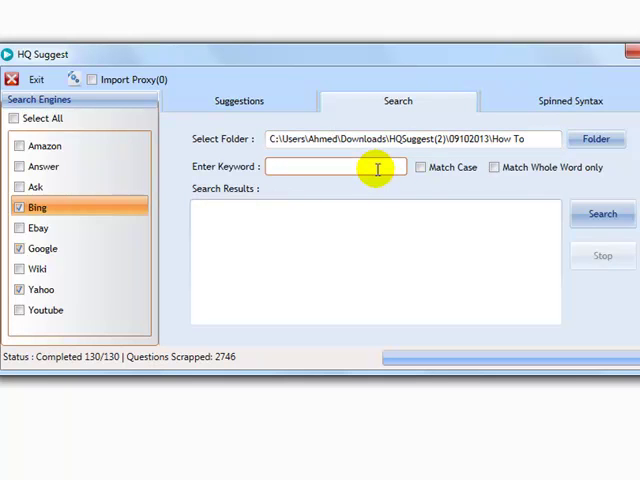
{"action": "type", "text": "how to check"}
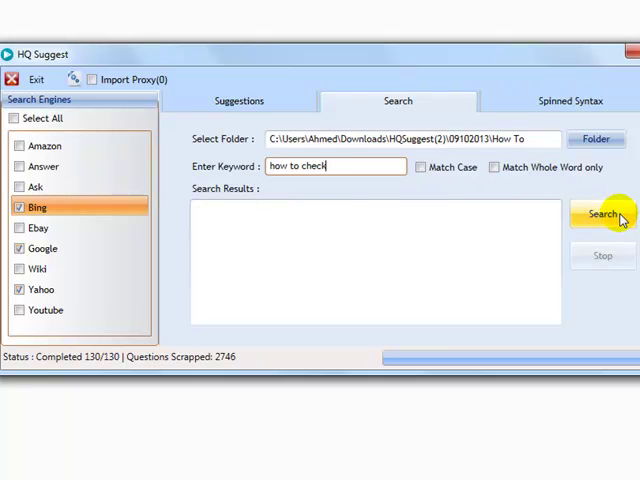
{"action": "left_click", "coordinate": [596, 214]}
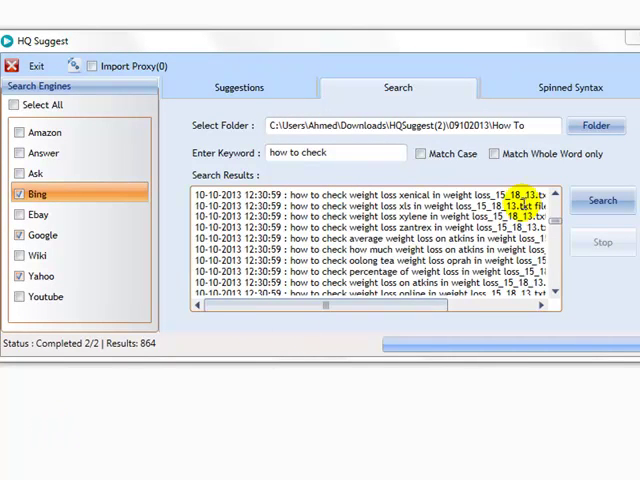
{"action": "scroll", "scroll_direction": "down", "scroll_amount": 3}
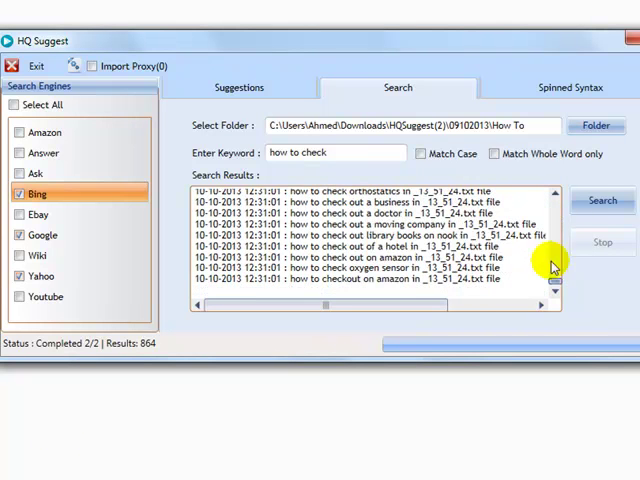
Generate spintax from a scraped weight loss keyword file via the Spinned Syntax tool
{"action": "left_click", "coordinate": [570, 88]}
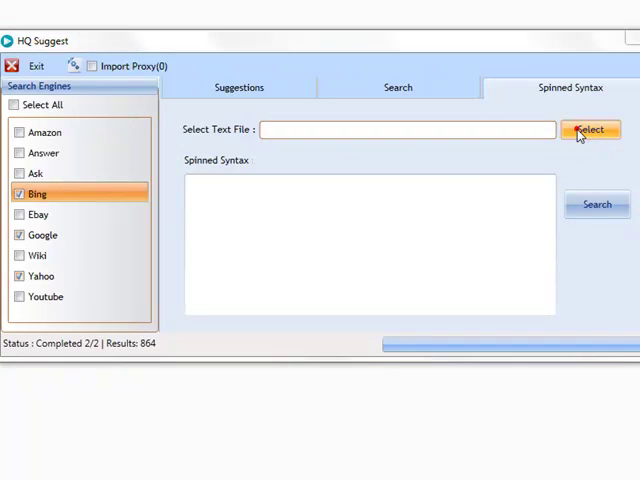
{"action": "left_click", "coordinate": [592, 128]}
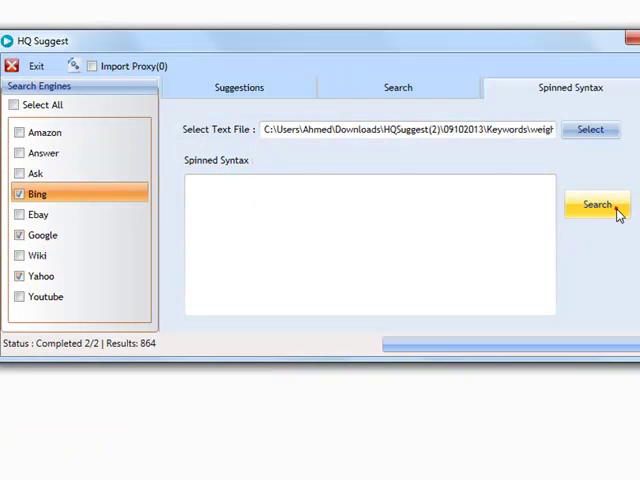
{"action": "left_click", "coordinate": [596, 204]}
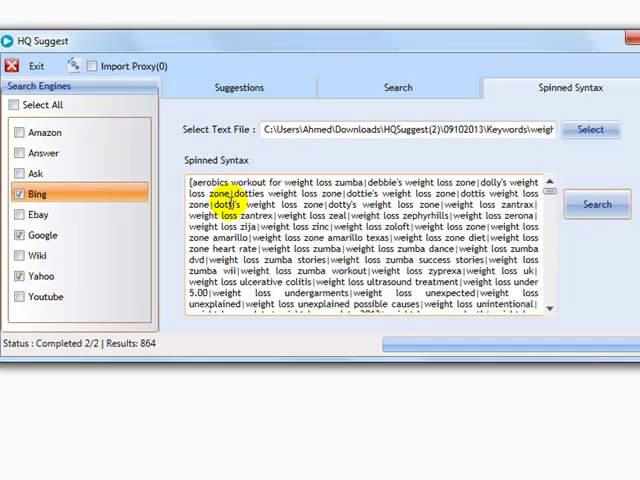